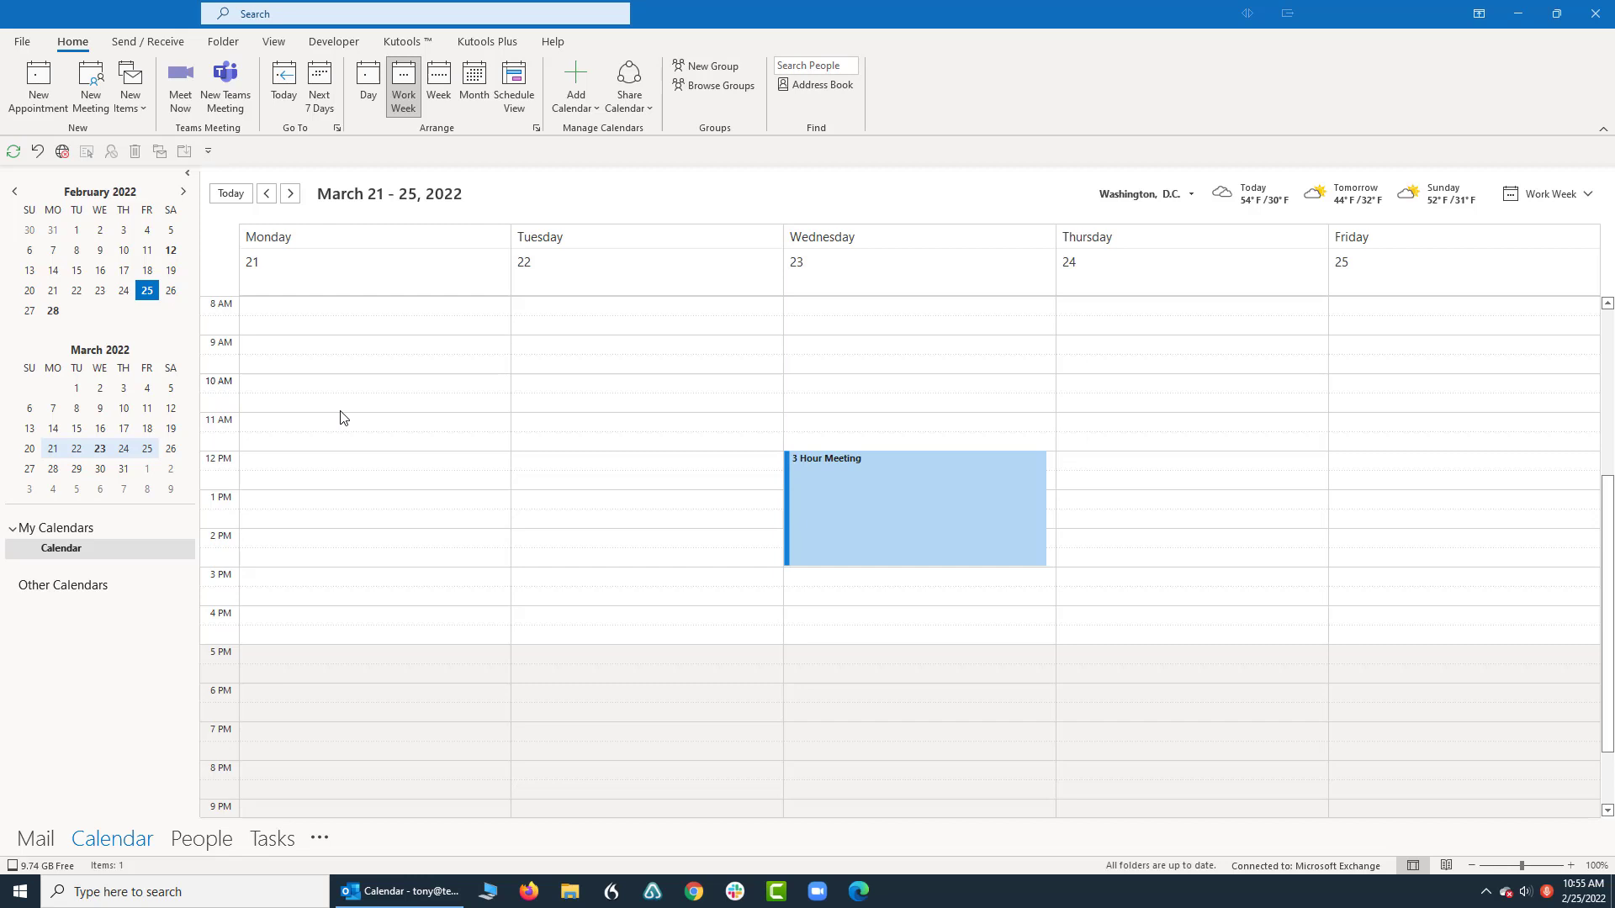
mouse_move(229, 193)
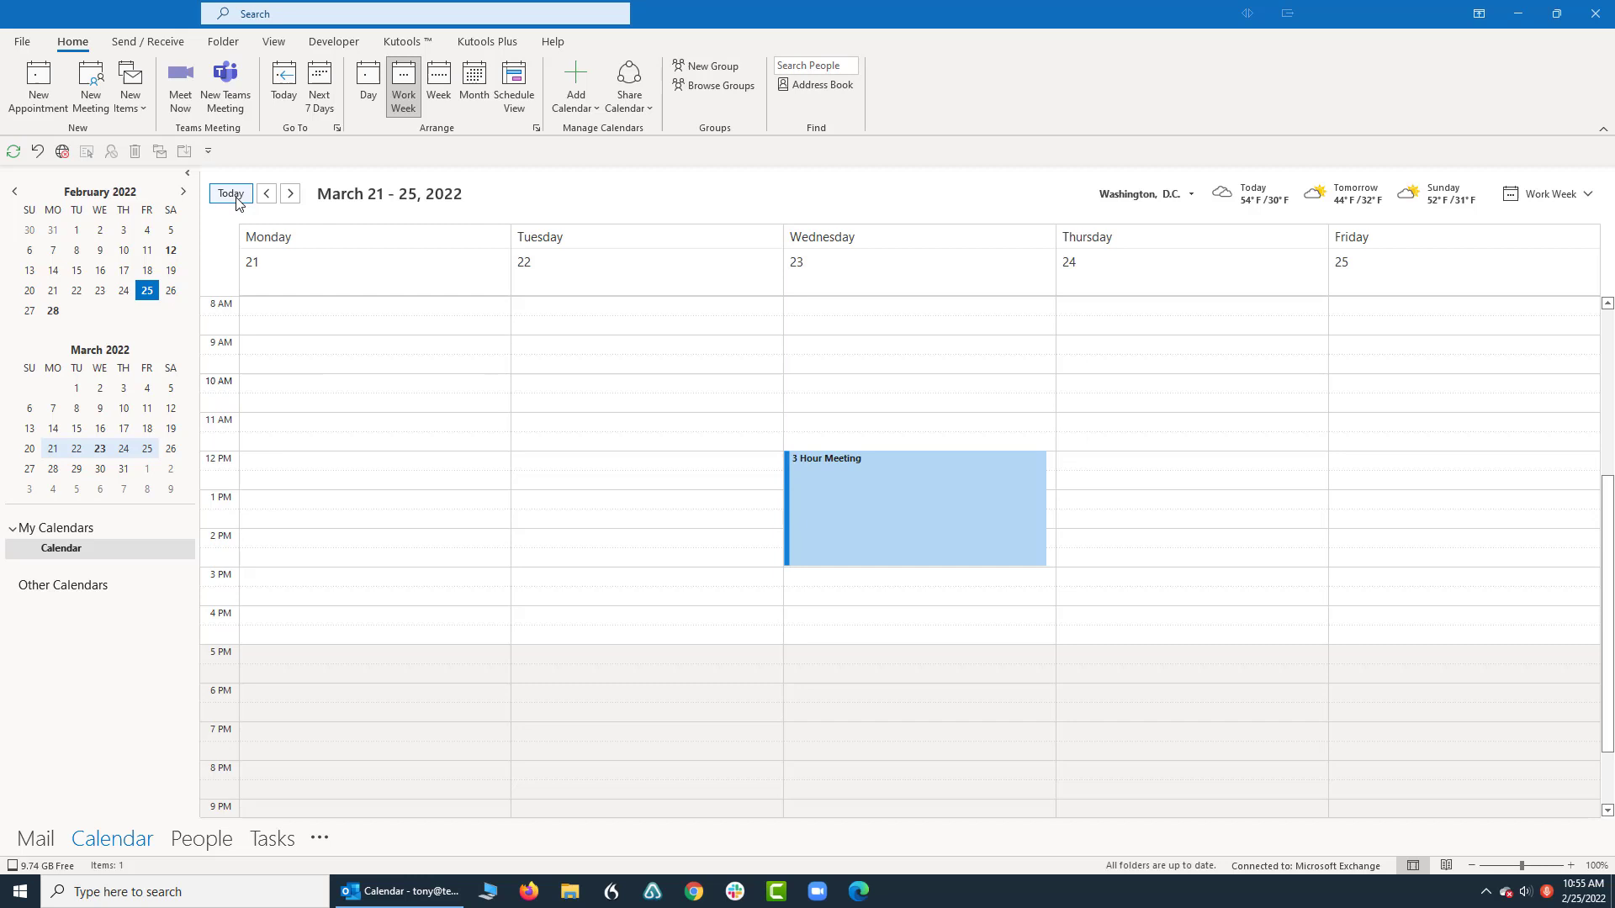
Return the calendar to today's work week, February 21–25, 2022.
left_click(266, 193)
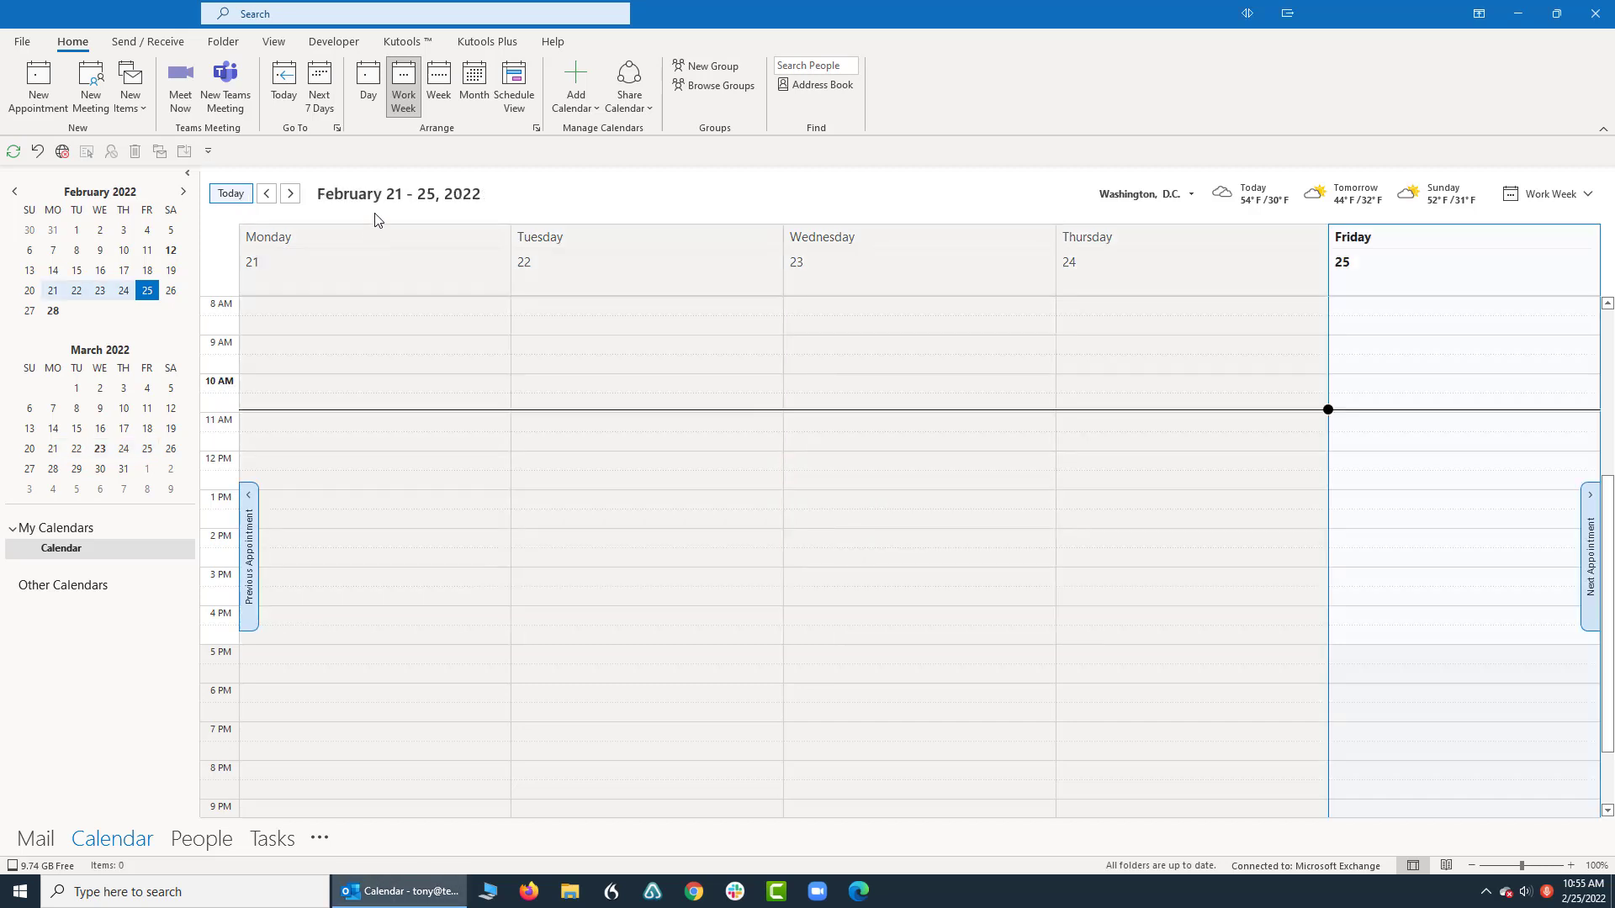
mouse_move(1393, 372)
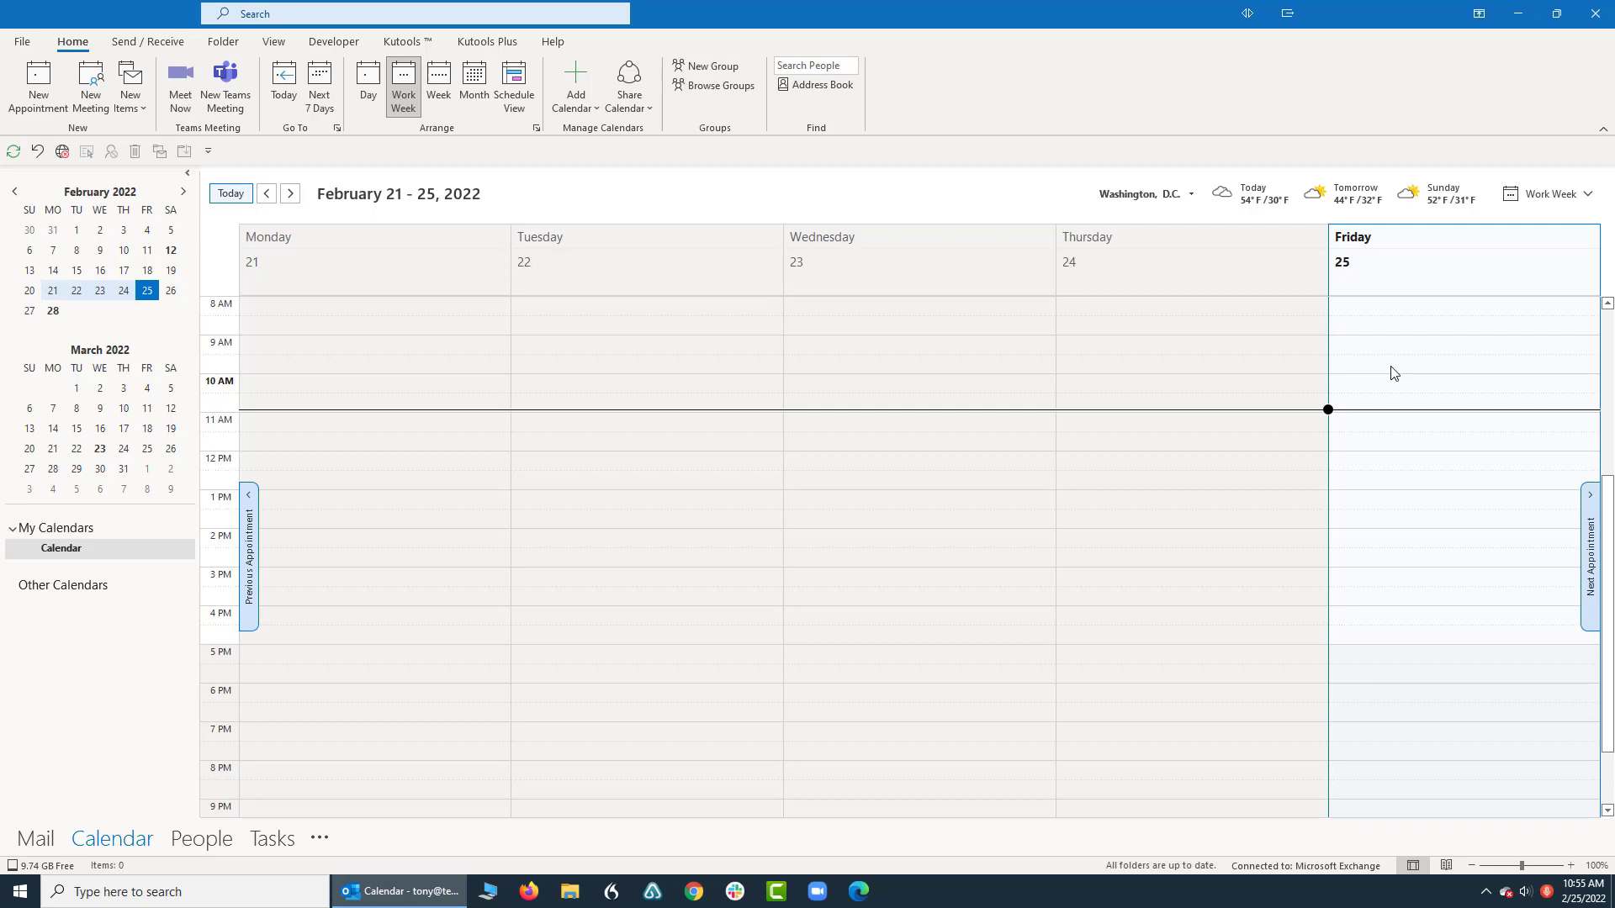
mouse_move(267, 268)
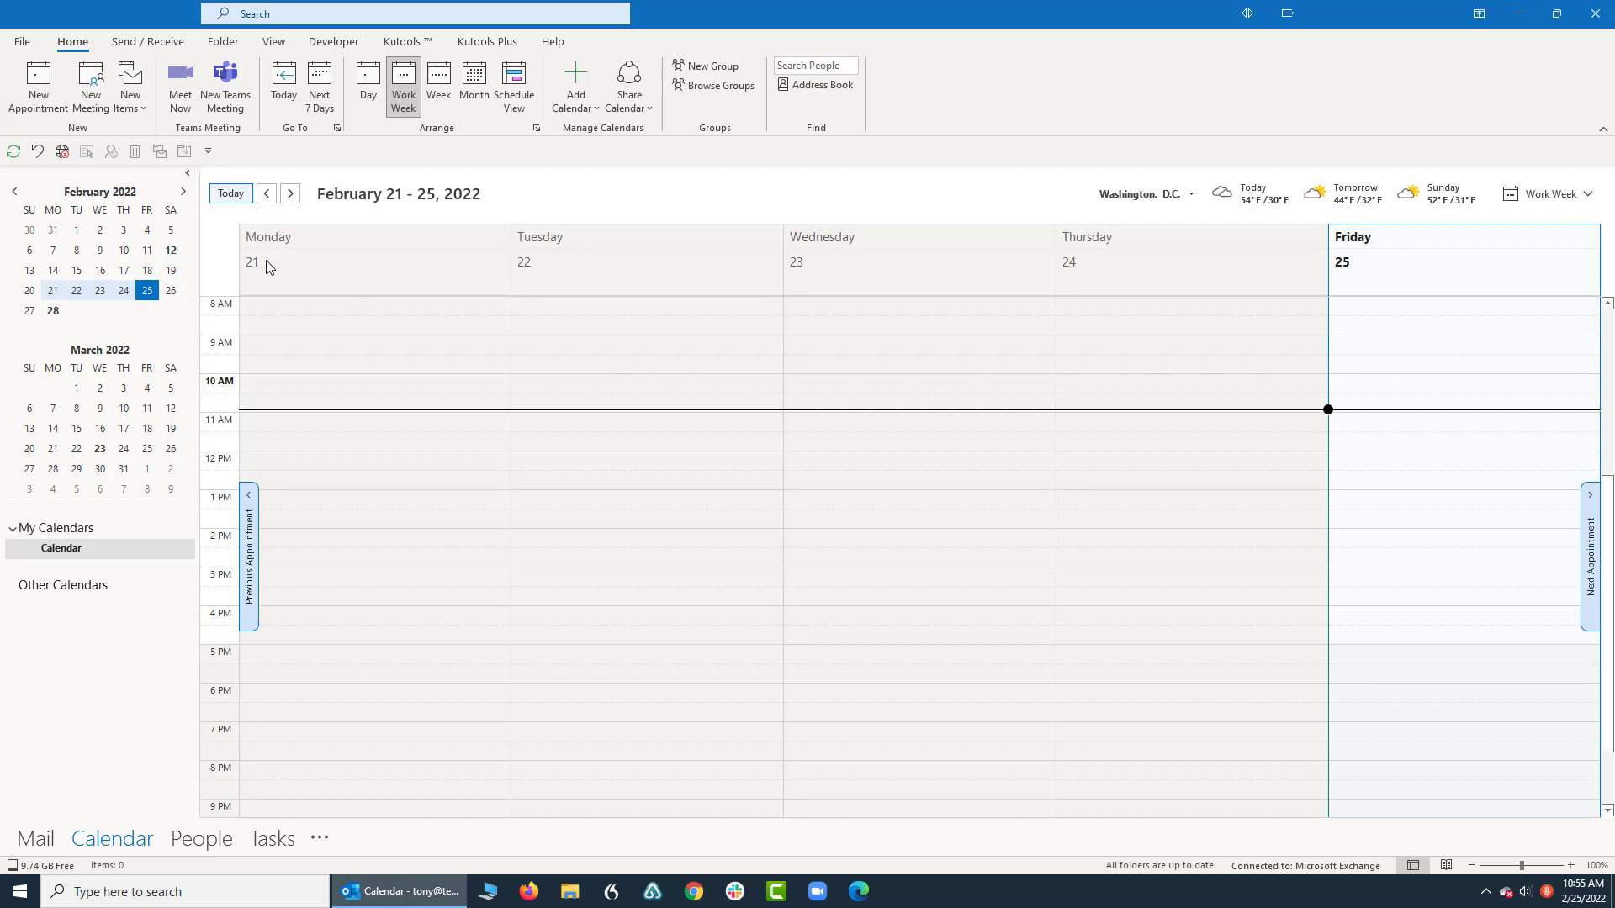
mouse_move(77, 247)
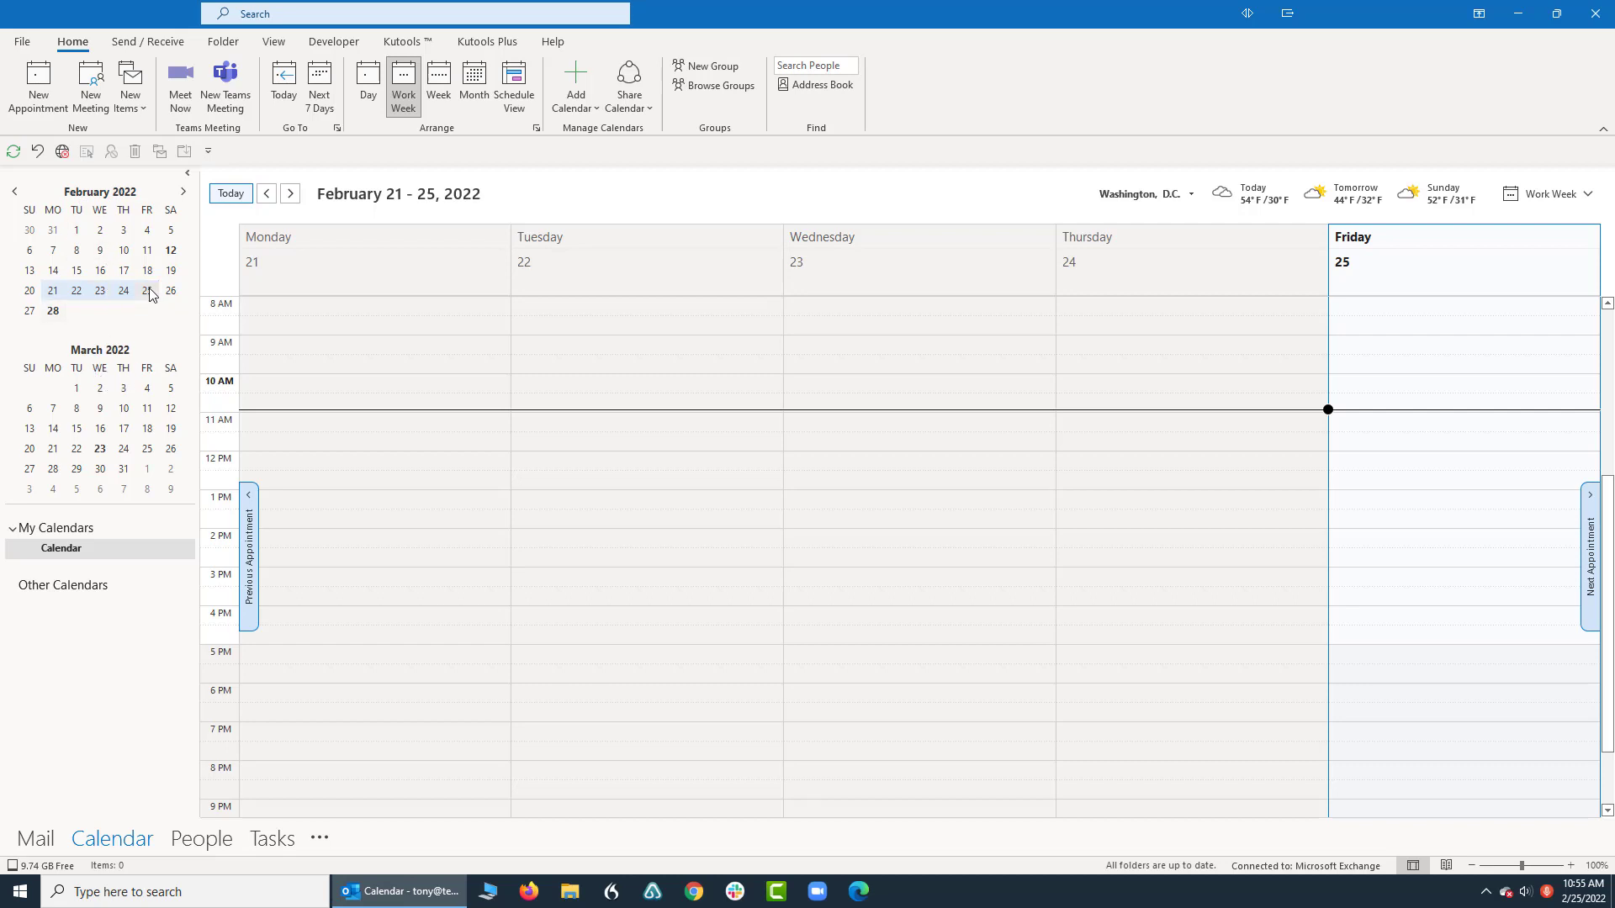
Pick February 28 in the mini calendar to show the Feb 28 – Mar 4 work week.
left_click(147, 290)
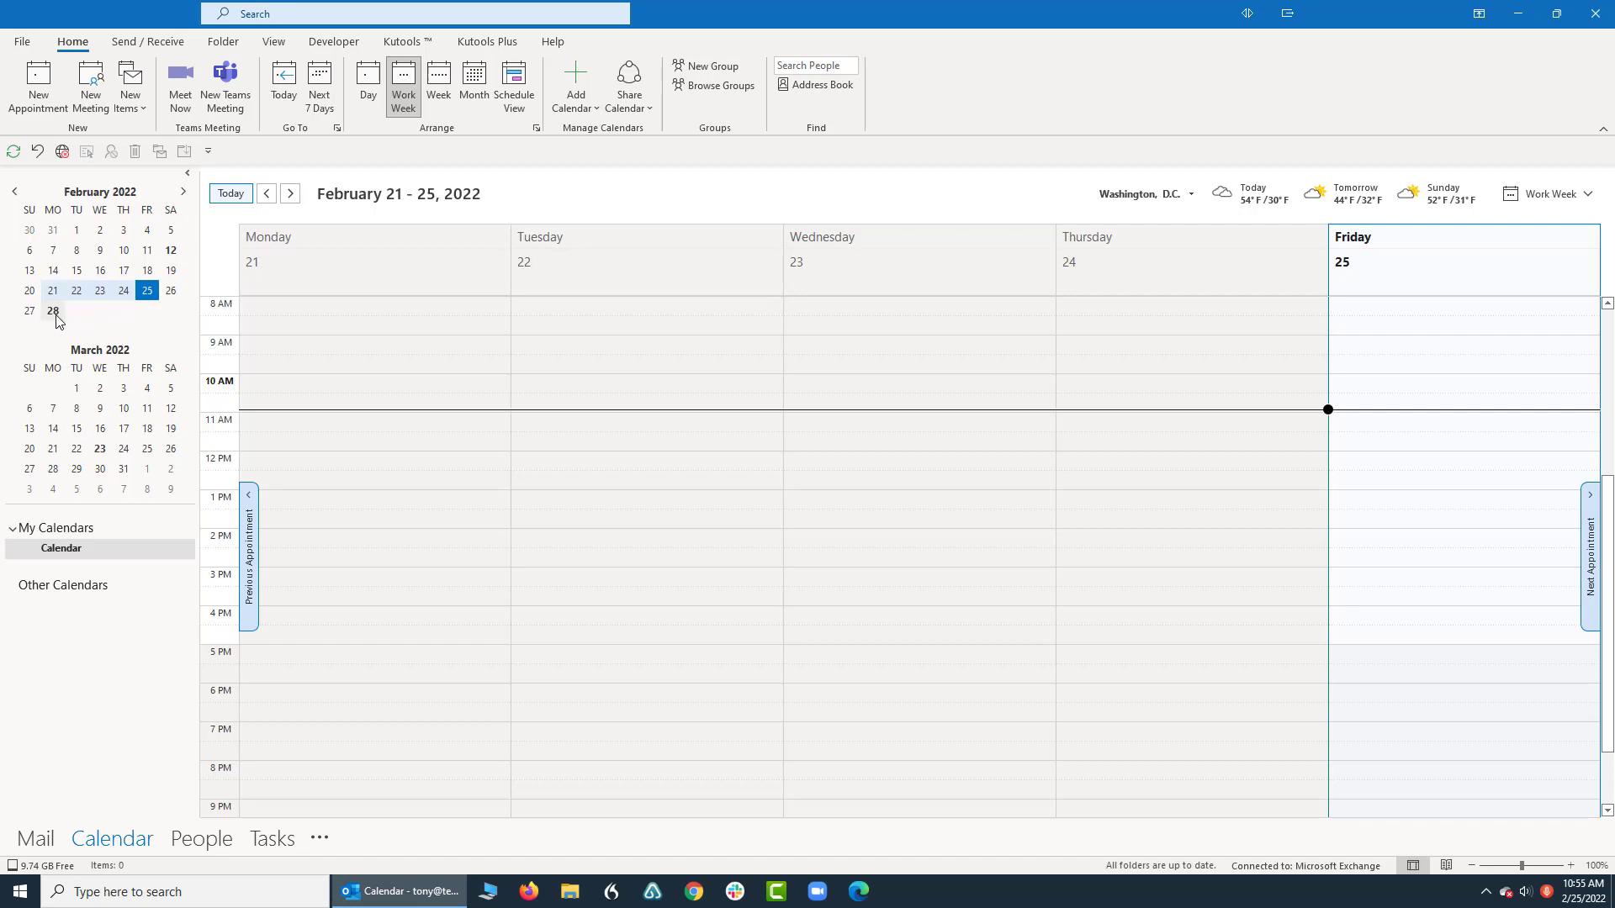
left_click(52, 311)
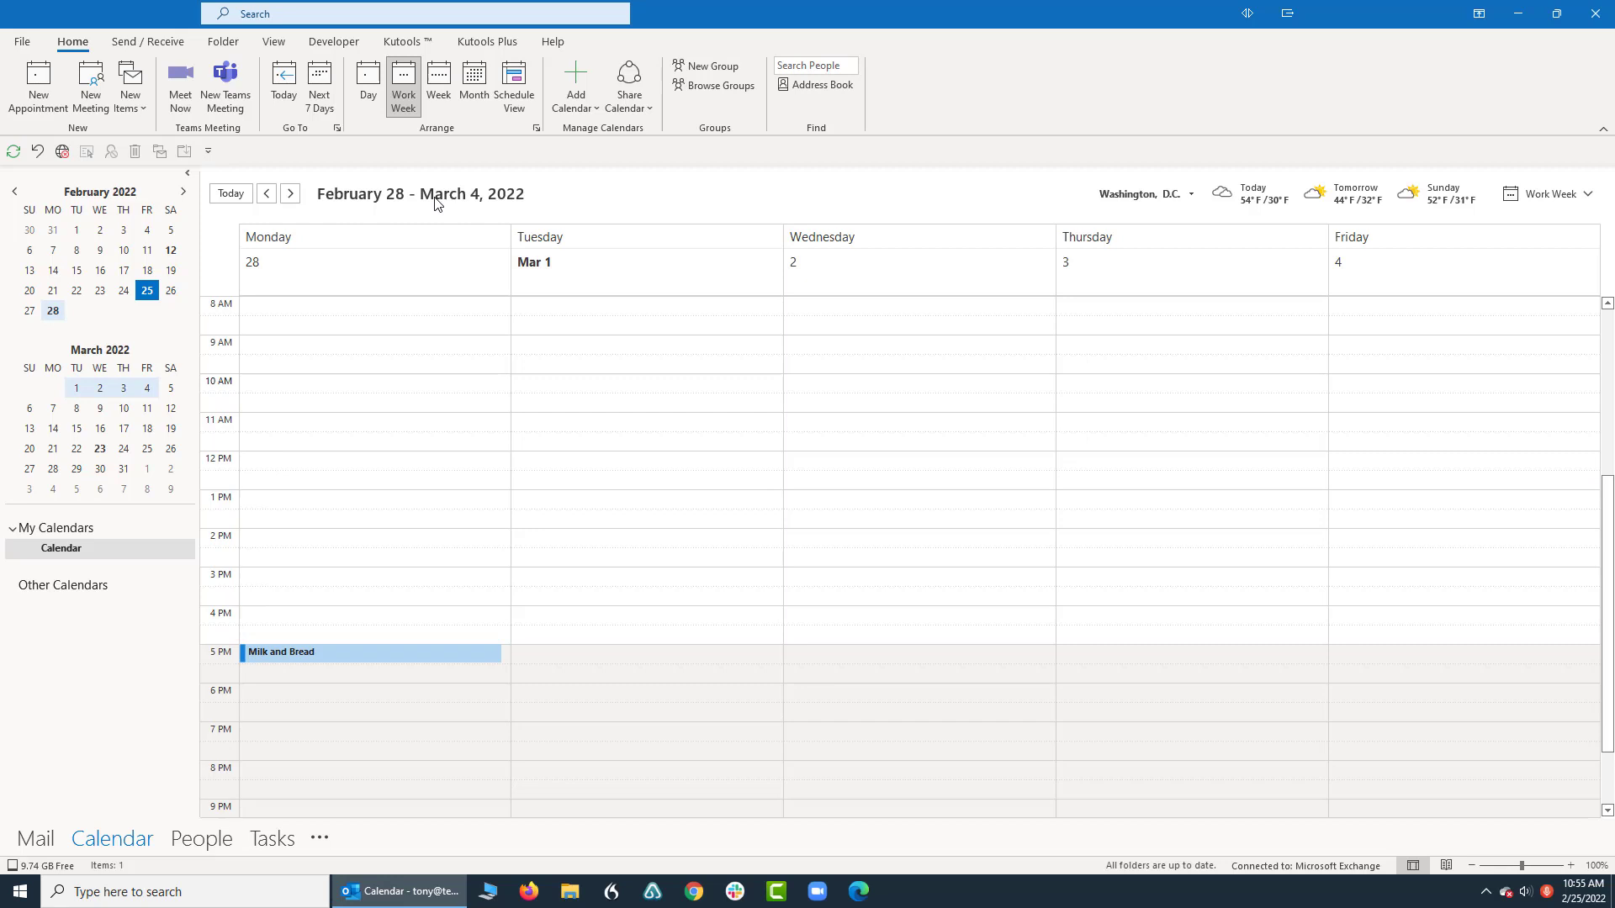
mouse_move(142, 368)
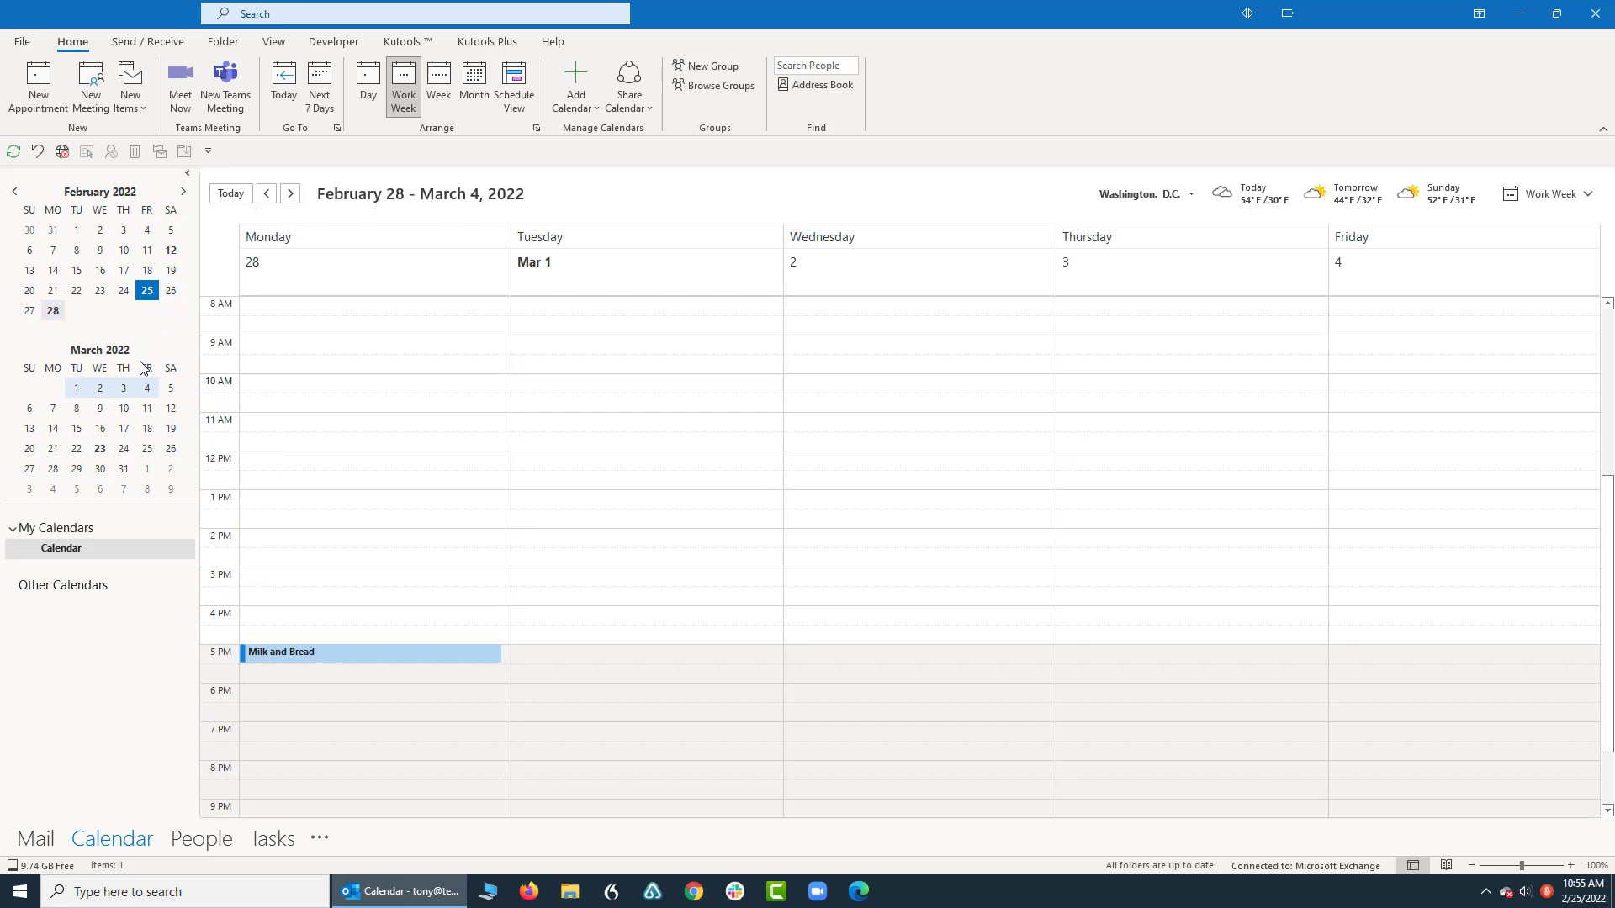
Ctrl-click dates to drop March 2 and add March 12, 15 and 22 as separate days.
left_click(366, 84)
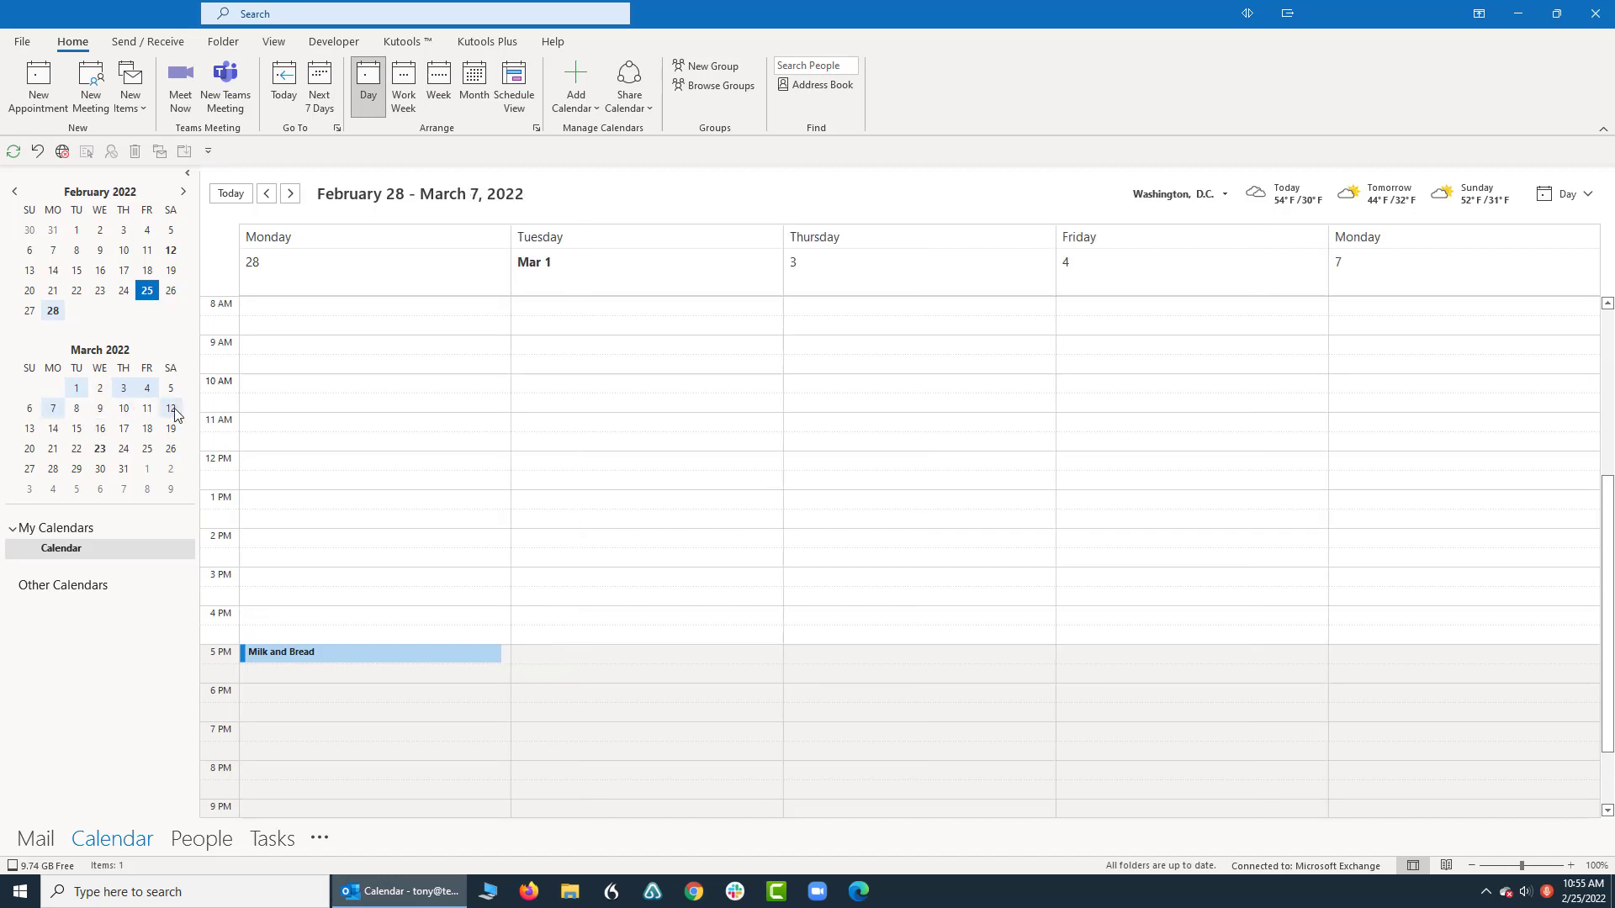
left_click(169, 408)
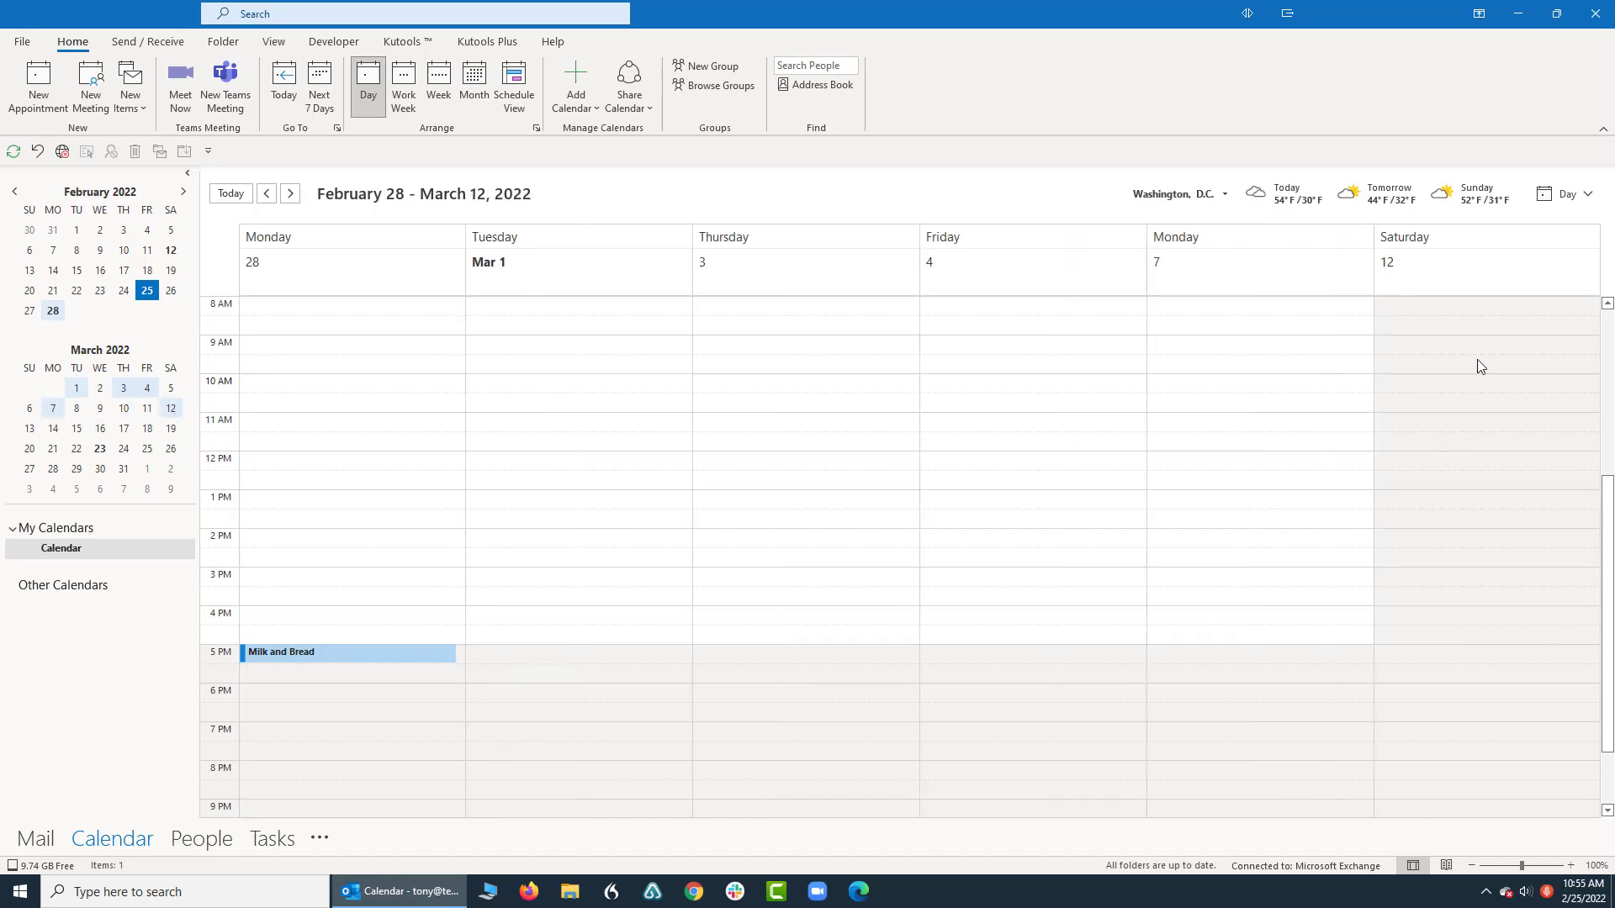
mouse_move(99, 428)
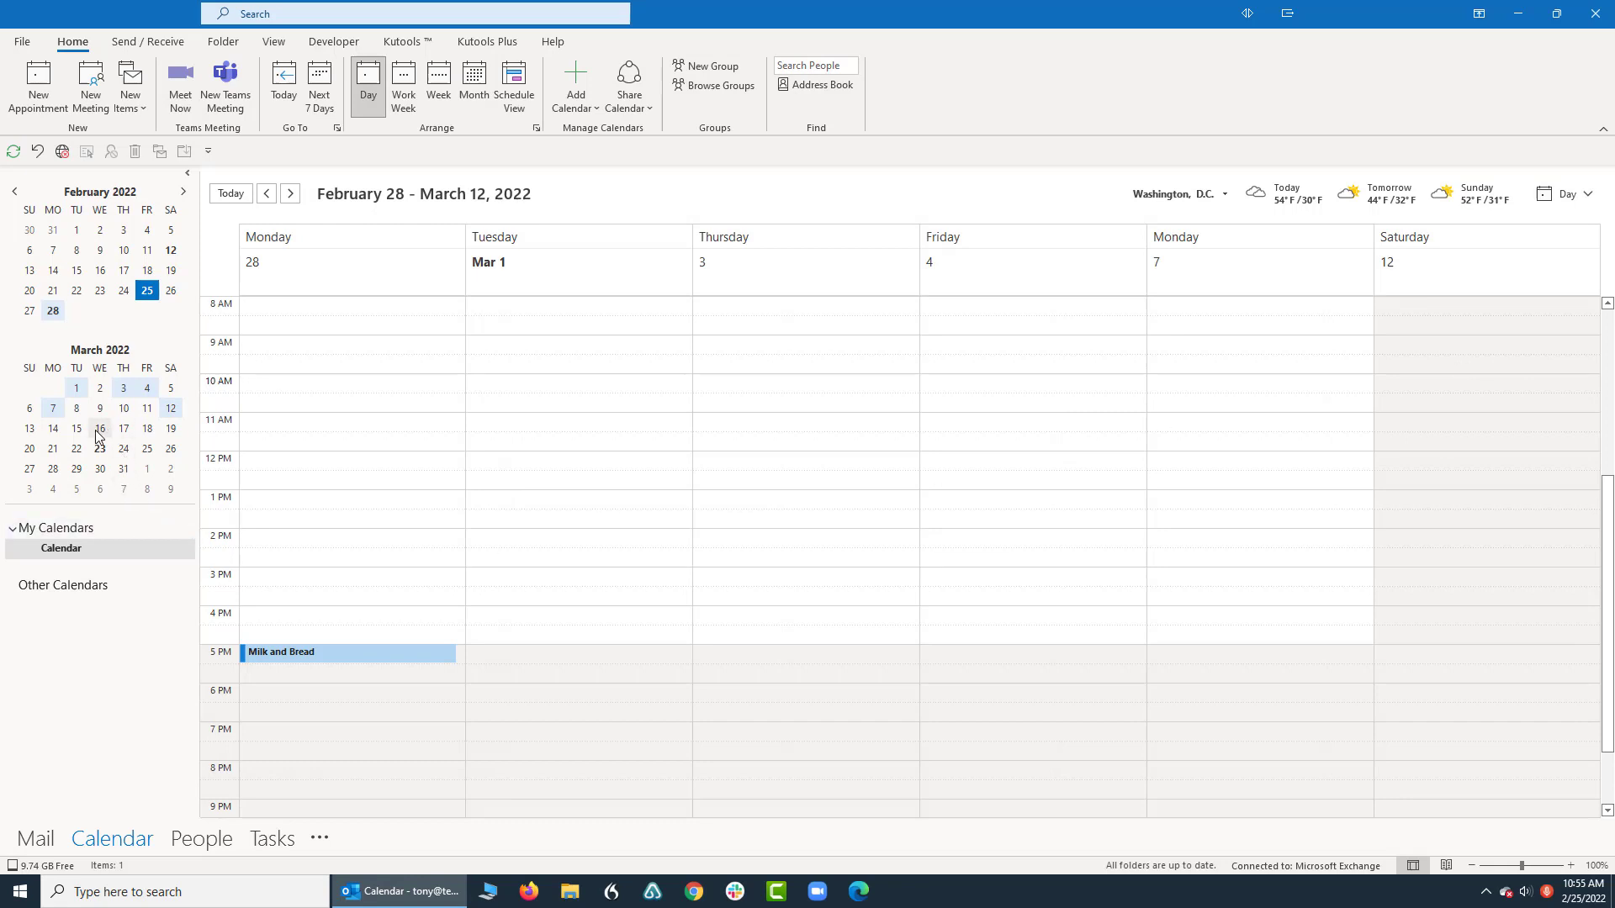
left_click(75, 428)
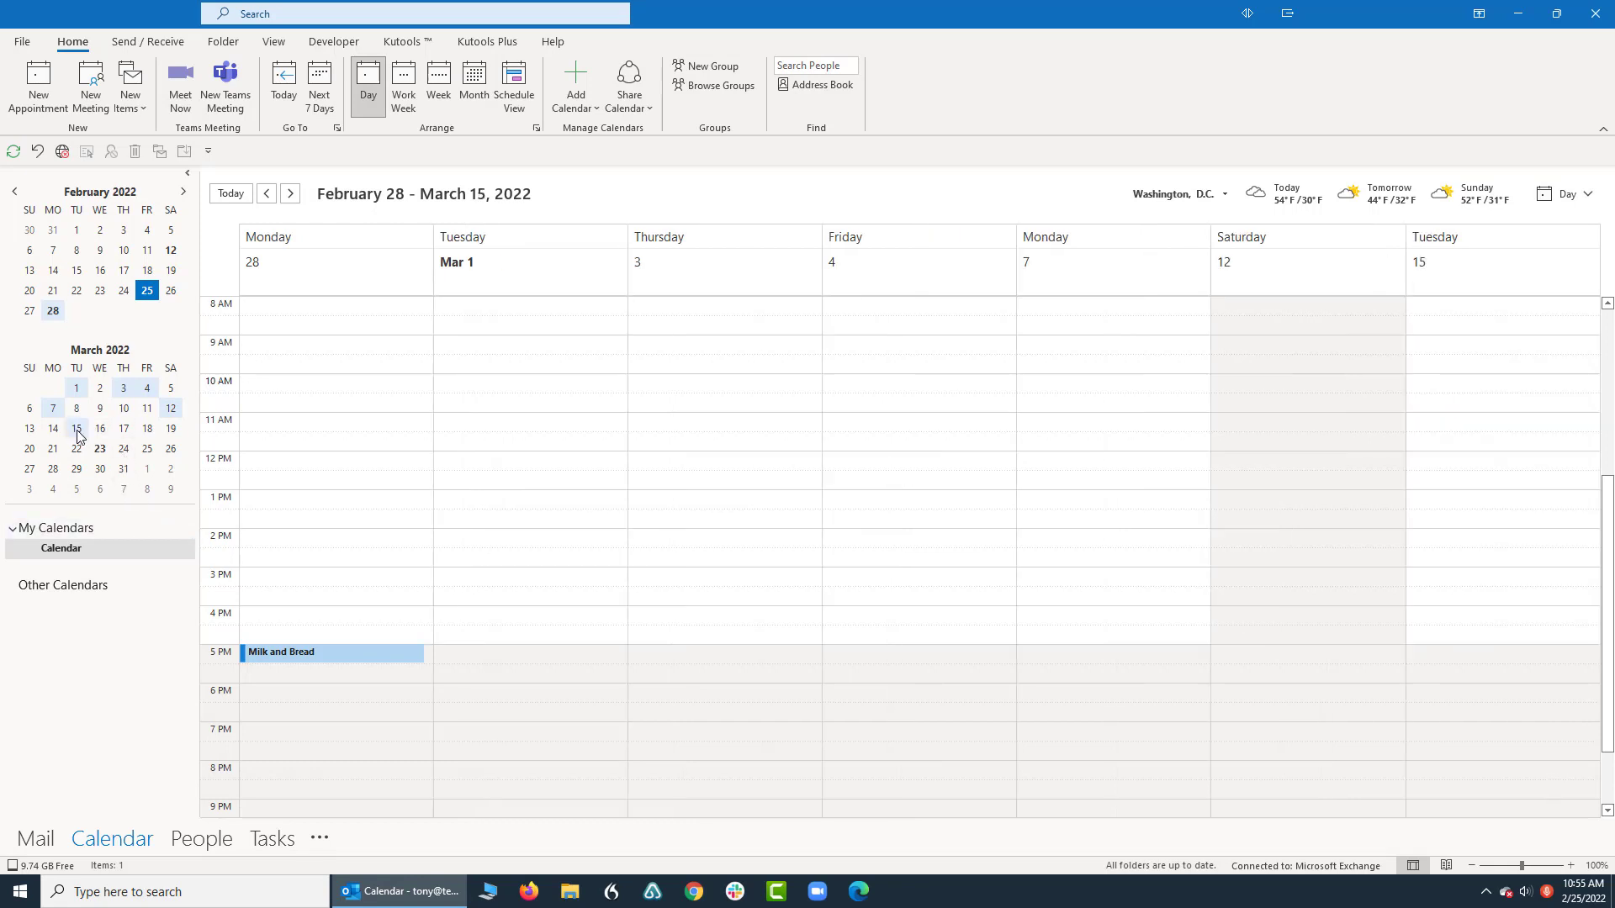
mouse_move(101, 428)
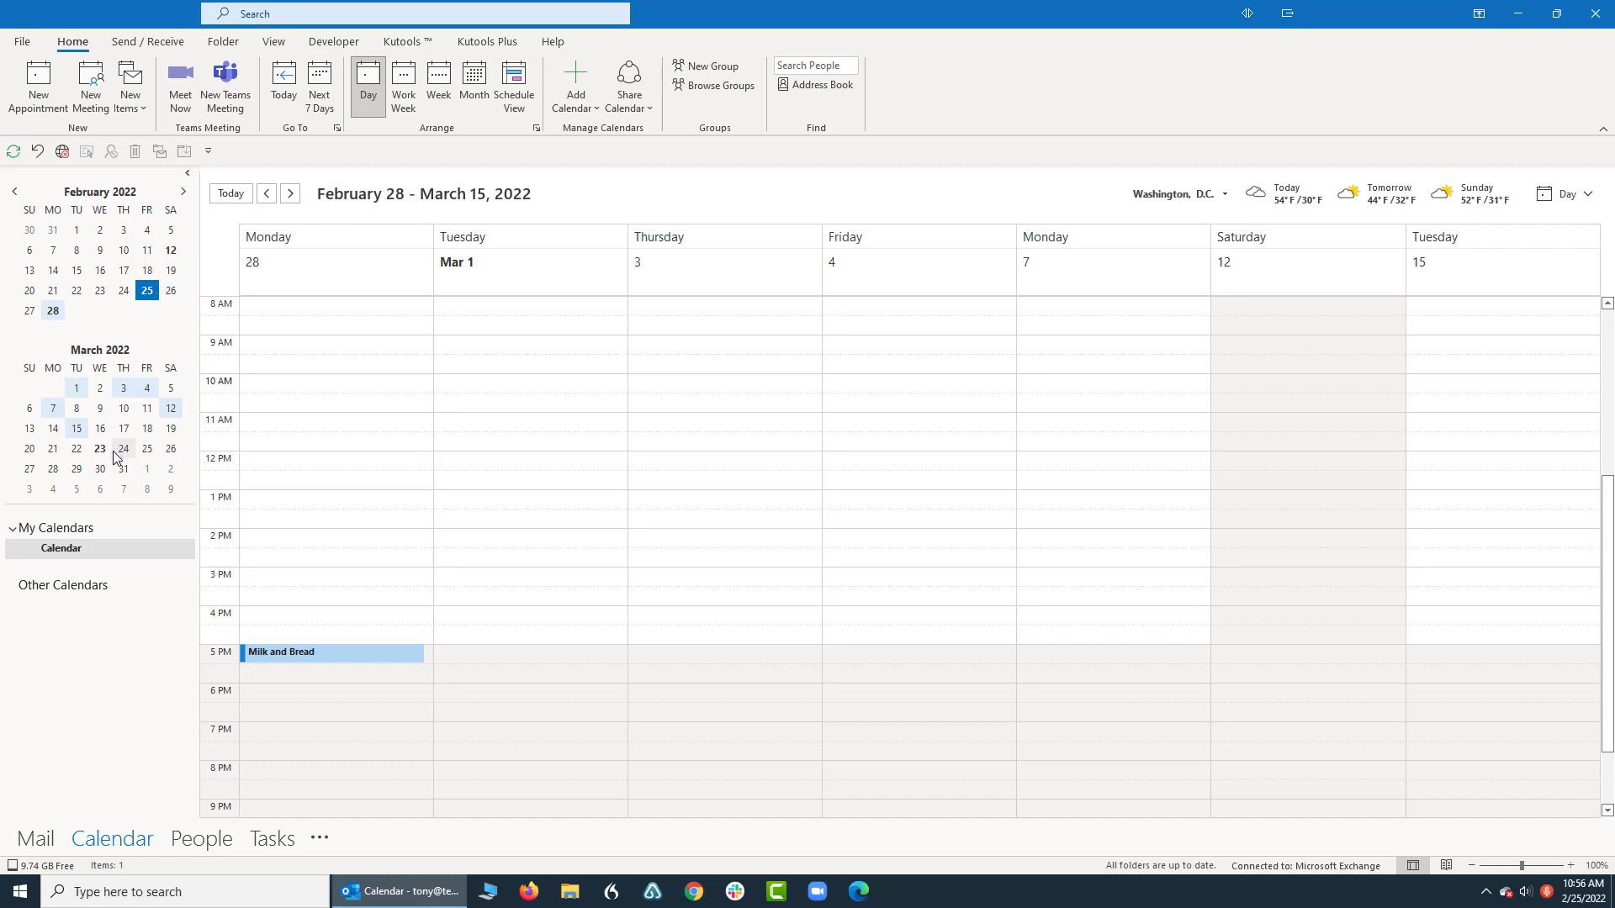
mouse_move(130, 432)
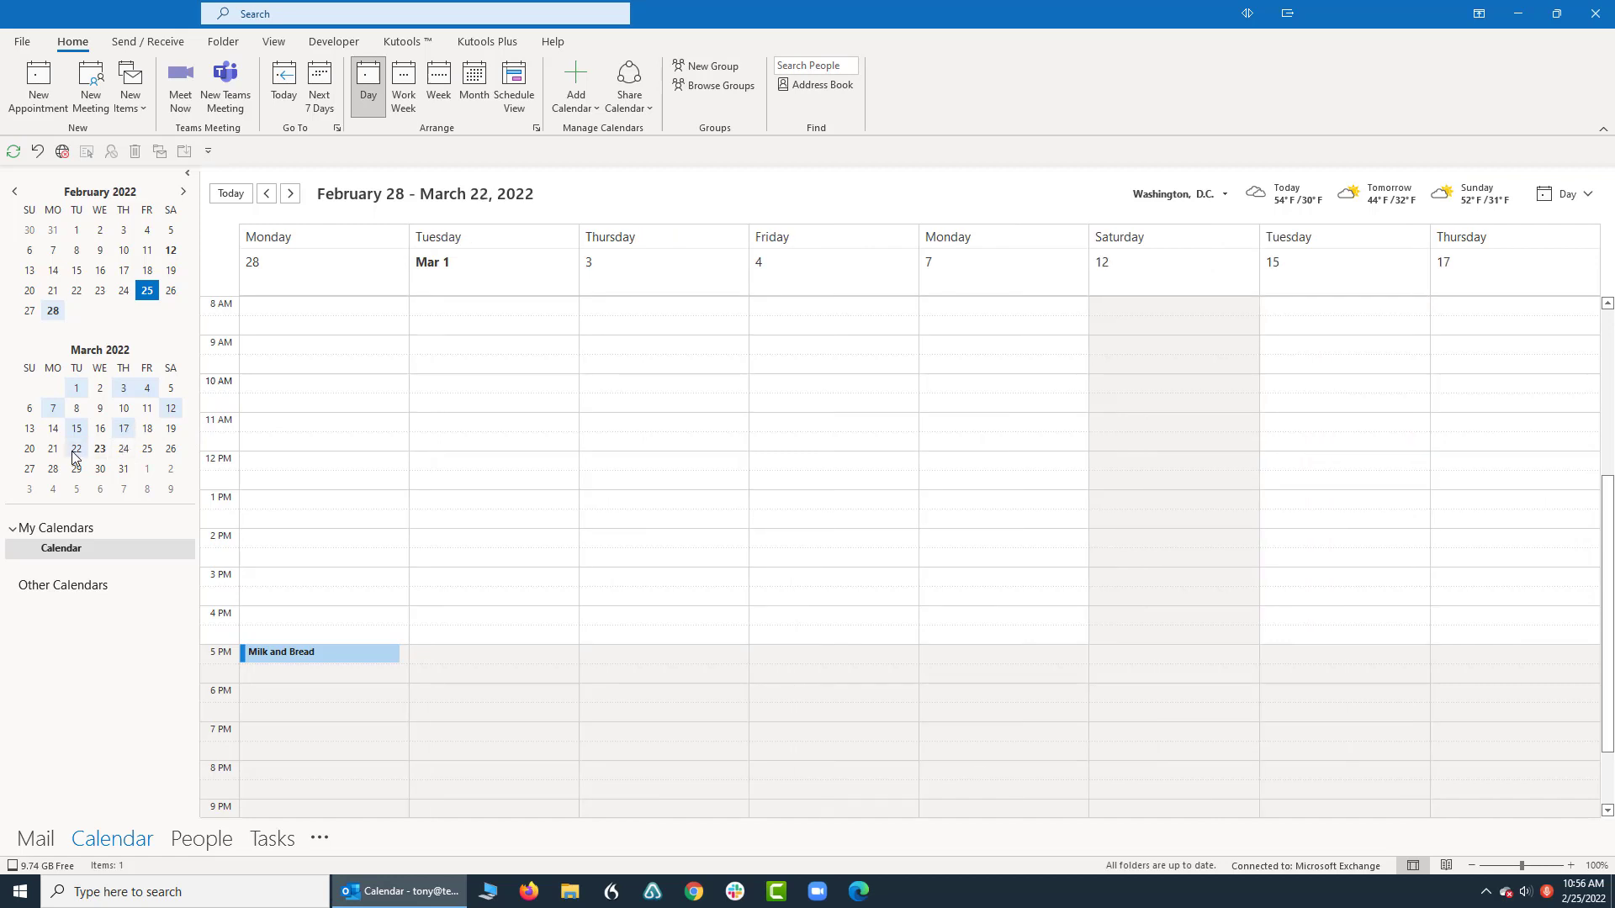
left_click(146, 451)
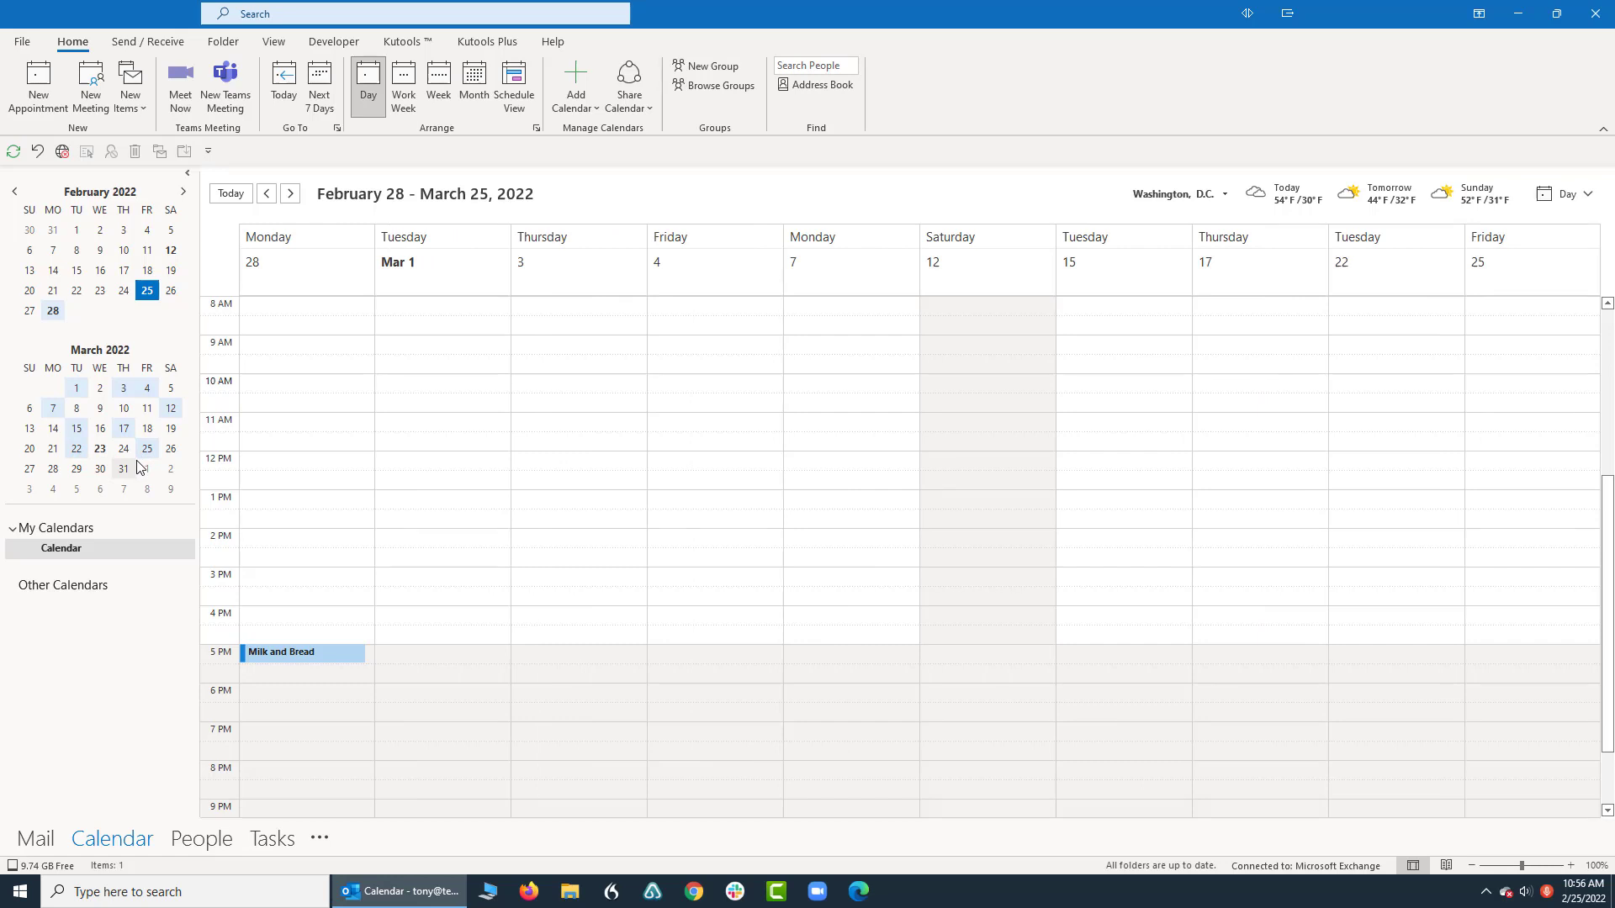
mouse_move(143, 468)
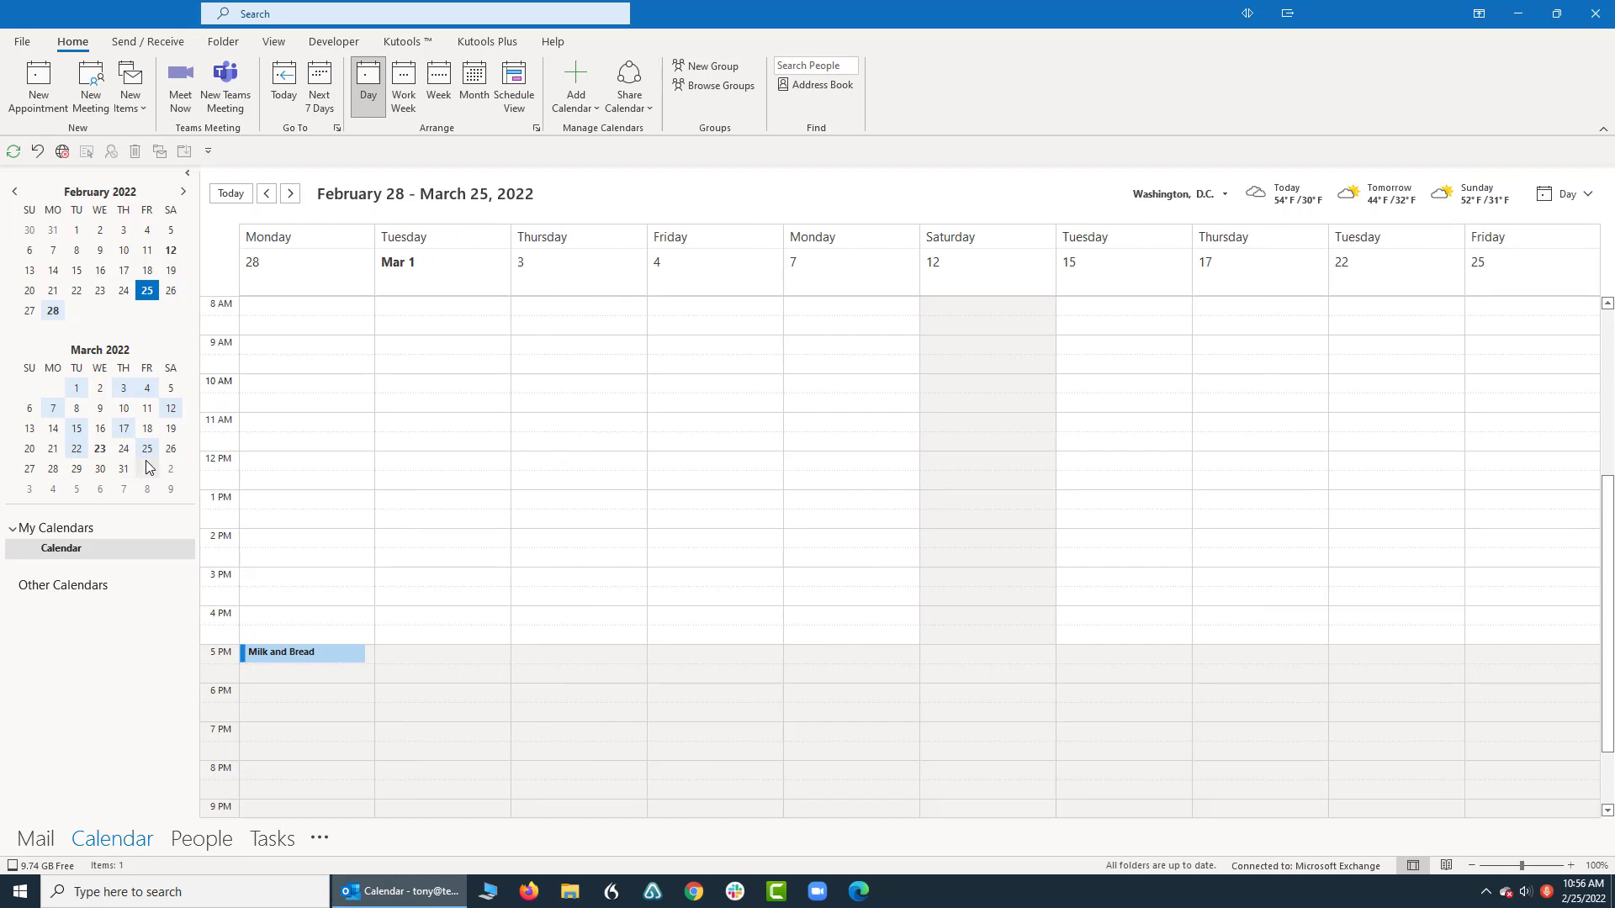